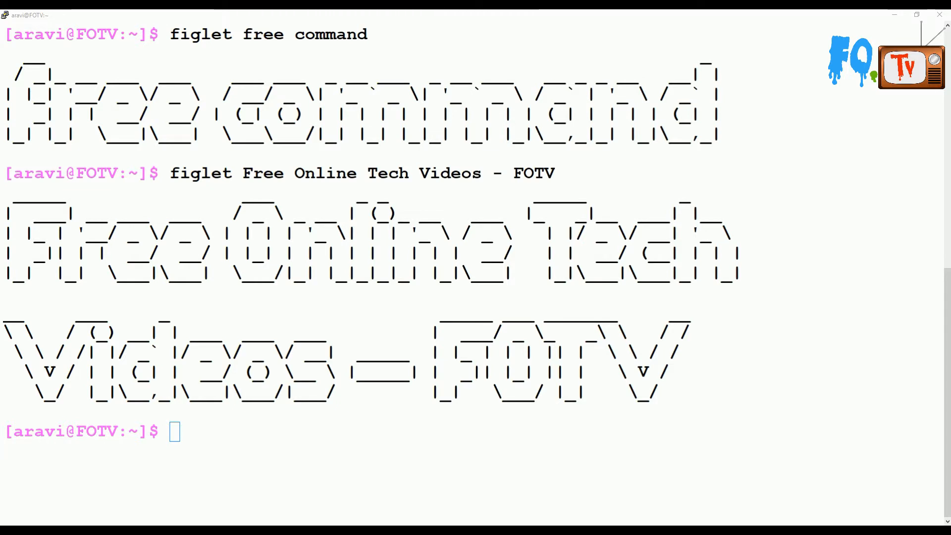
# Clear the figlet banner output from the terminal.
pyautogui.write('cle')
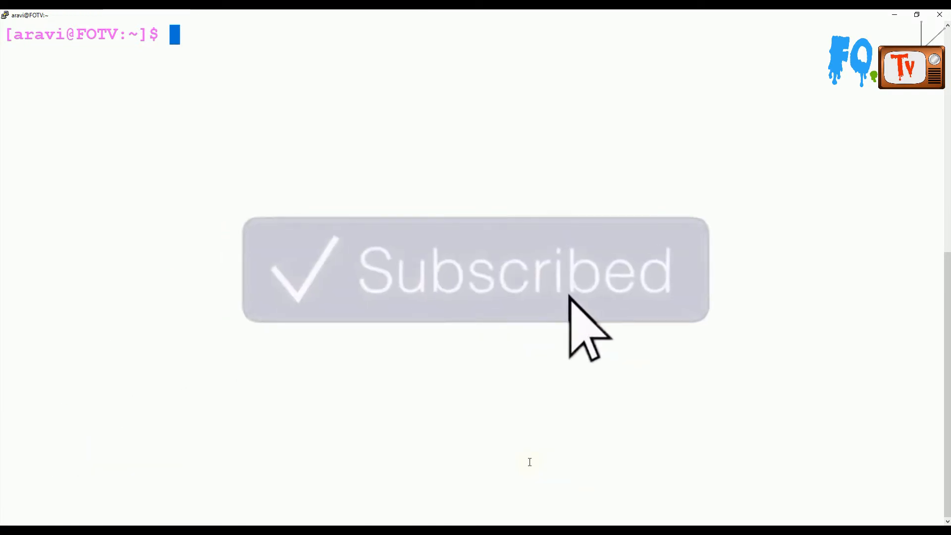
# Report memory usage with free -k, free -m and free -g, then clear the screen.
pyautogui.write('free')
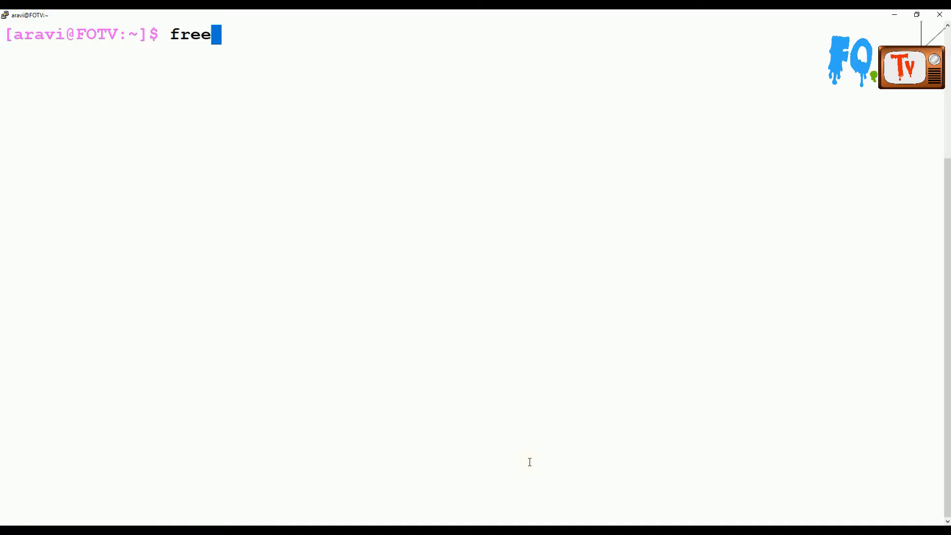
pyautogui.write('-k')
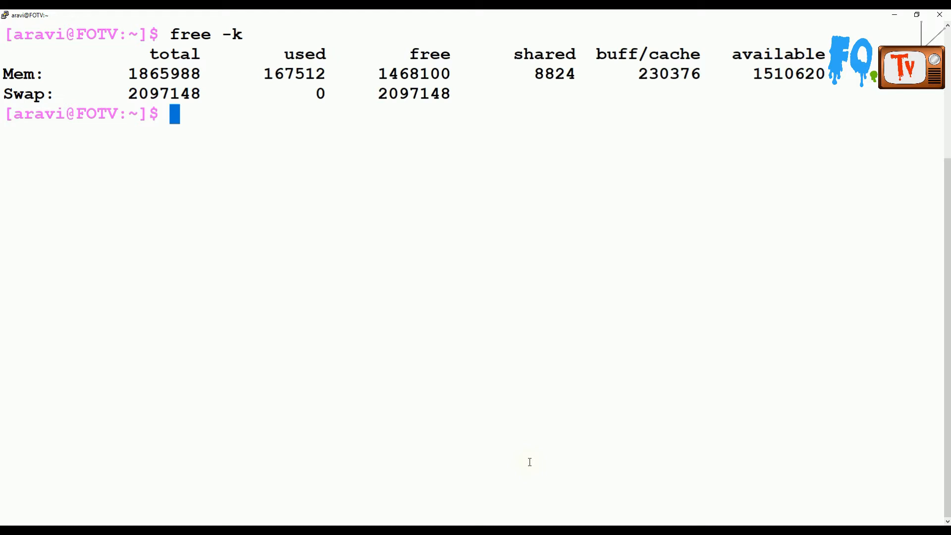
pyautogui.write('free -m')
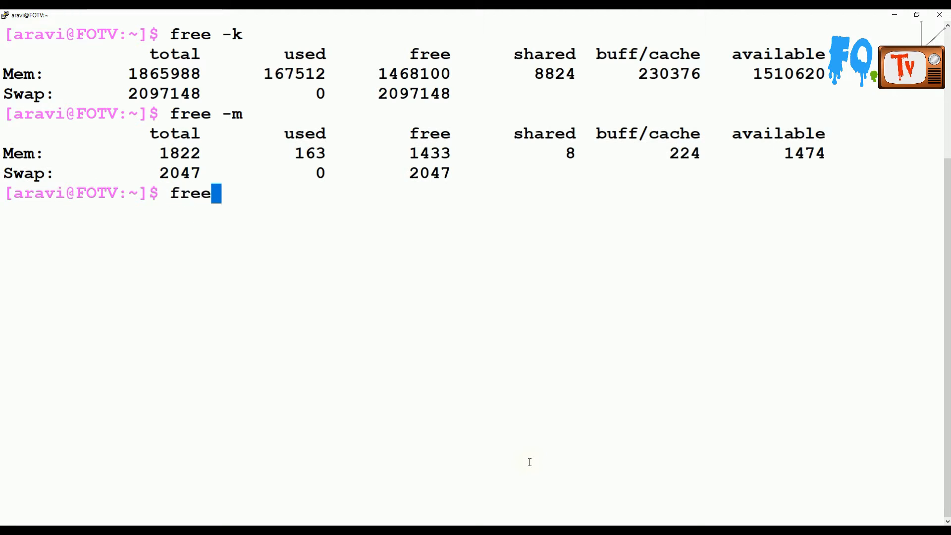
pyautogui.write('-g')
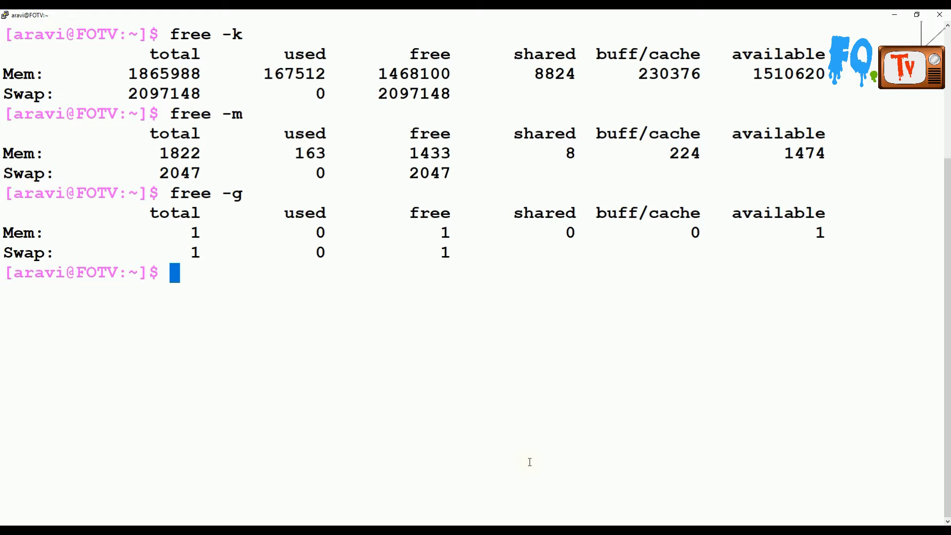
pyautogui.write('clear')
pyautogui.write('free')
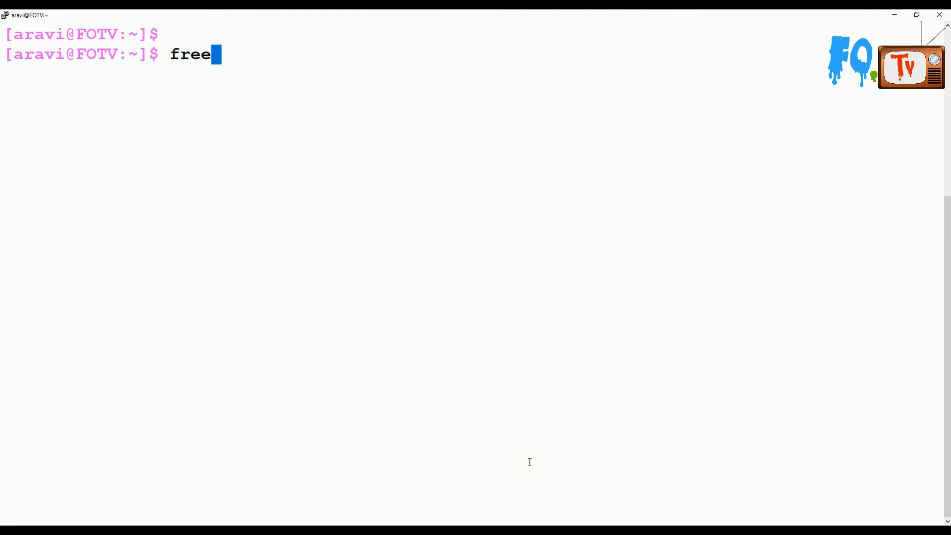
# Report memory with free --tera and free -h, also trying free -w wide output.
pyautogui.write('--t')
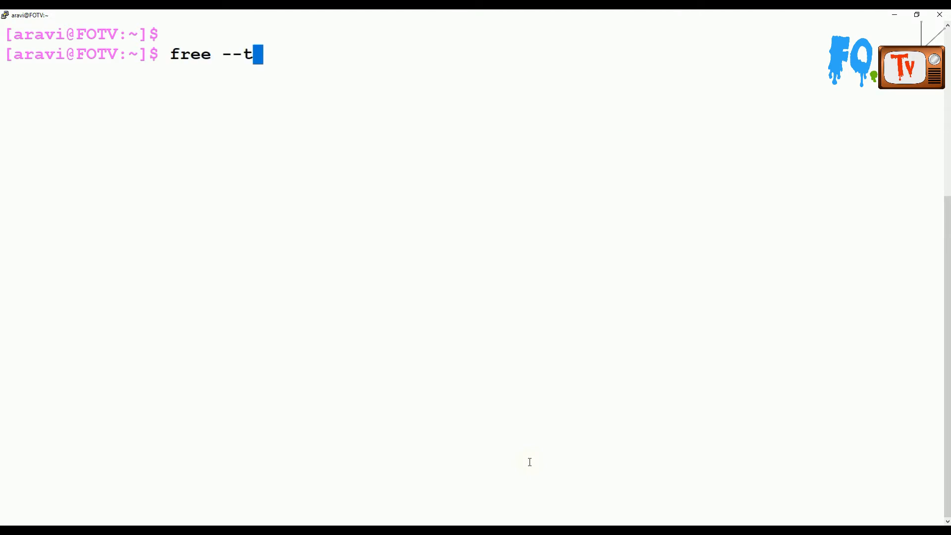
pyautogui.write('era')
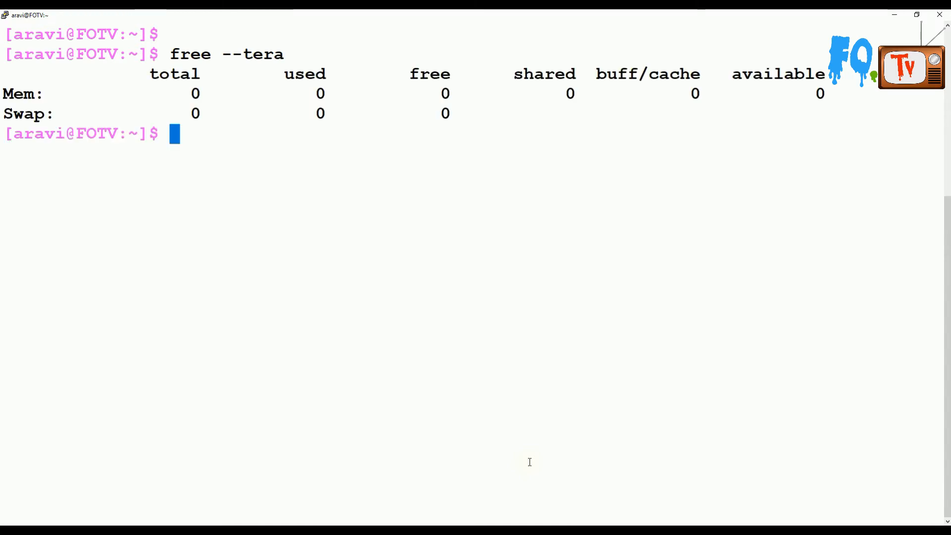
pyautogui.moveTo(639, 430)
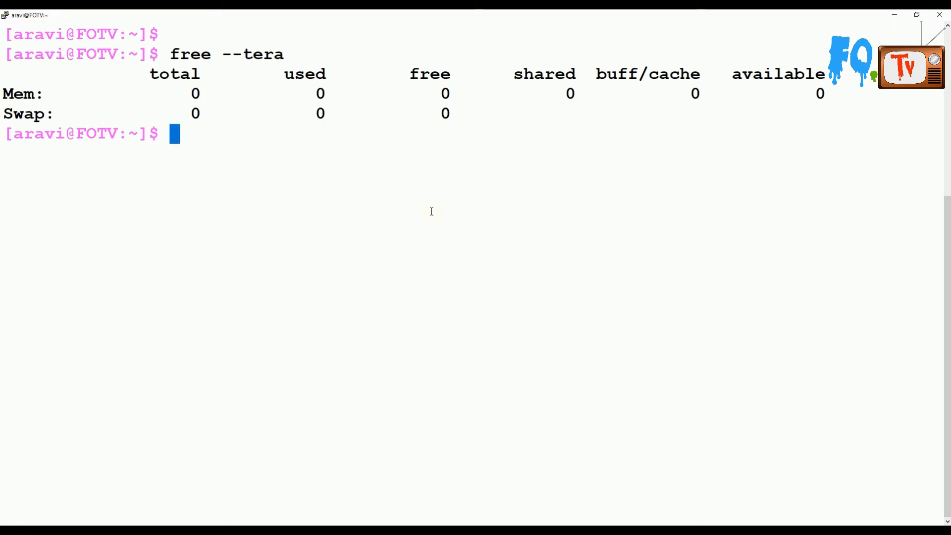
pyautogui.write('free -h')
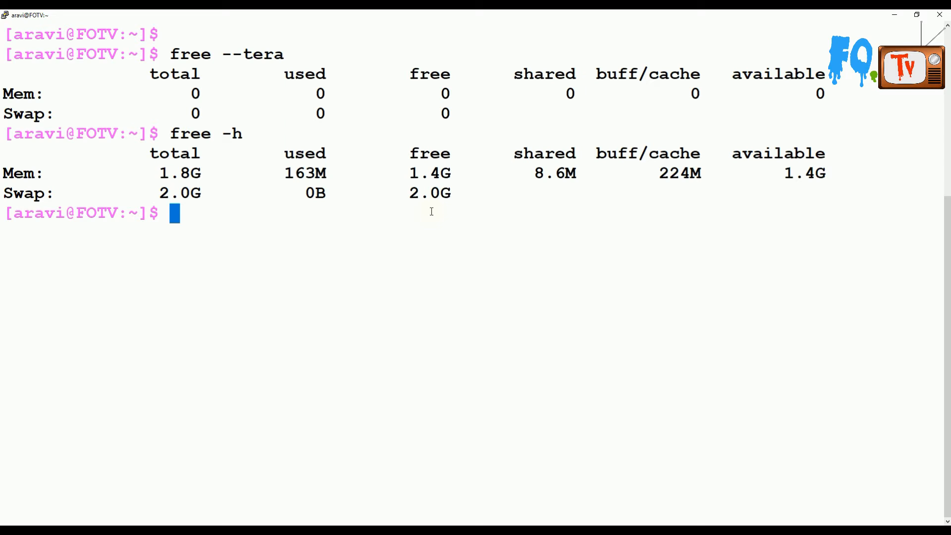
pyautogui.write('f')
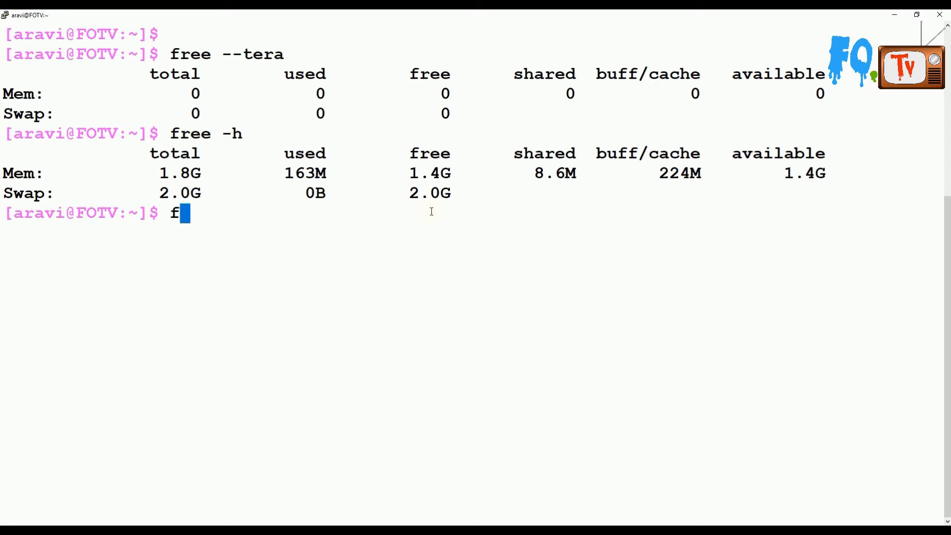
pyautogui.write('ree -w')
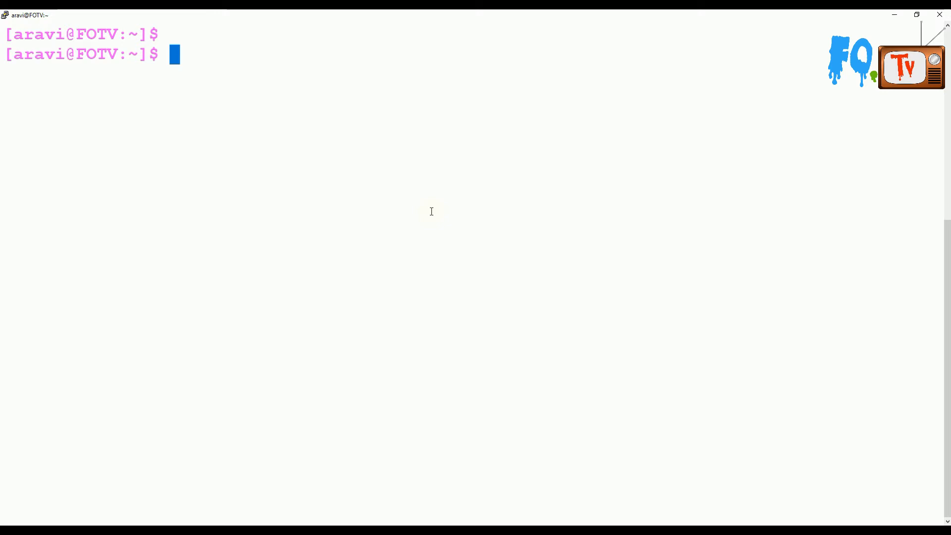
# Print memory three times with free -c 3, show low/high stats with free -l, then clear.
pyautogui.write('free')
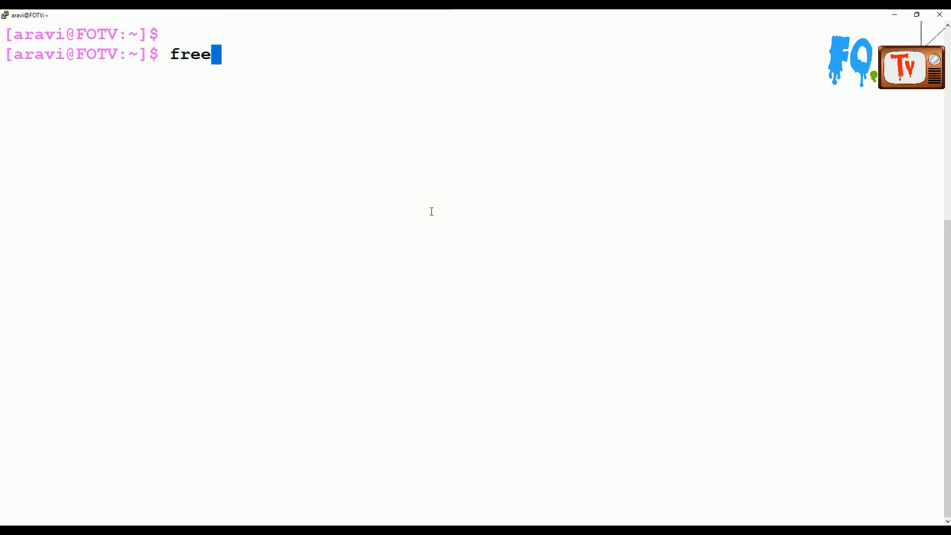
pyautogui.write('-c')
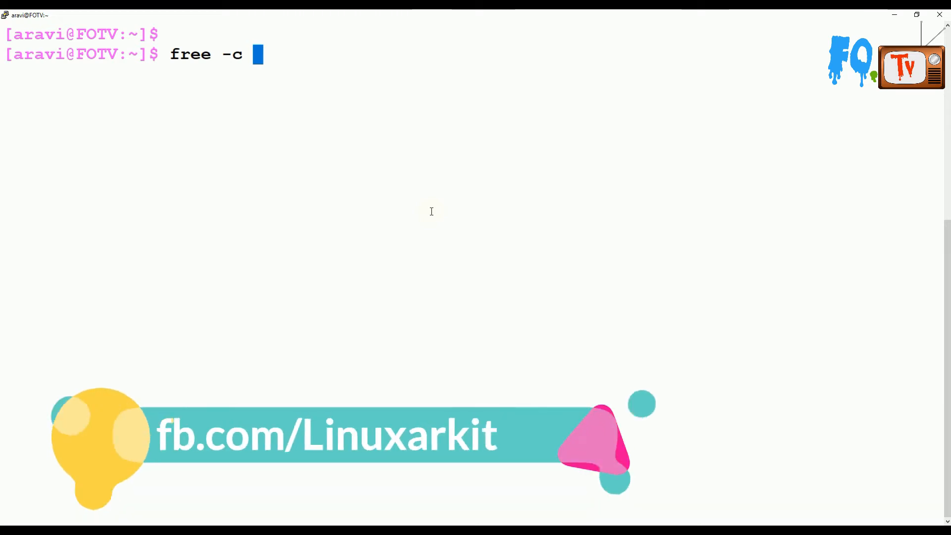
pyautogui.write('3')
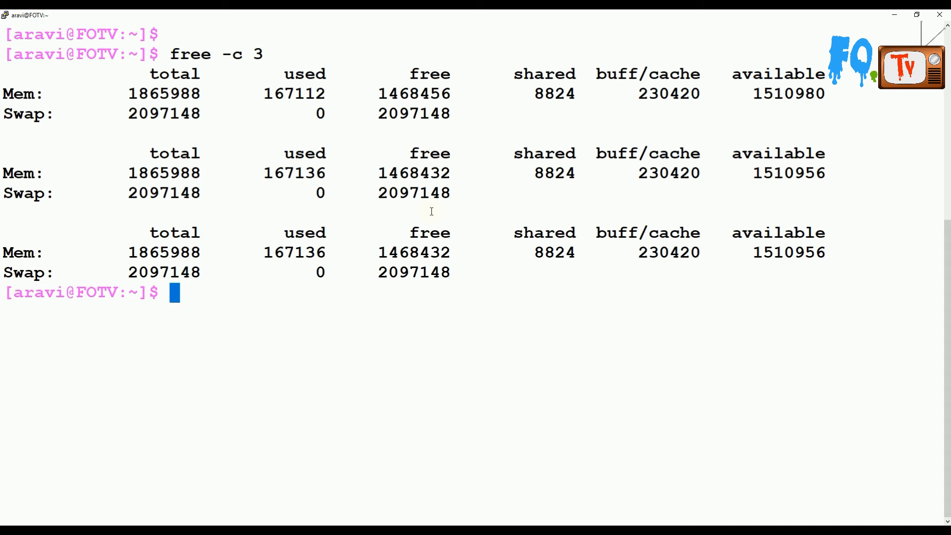
pyautogui.write('fi')
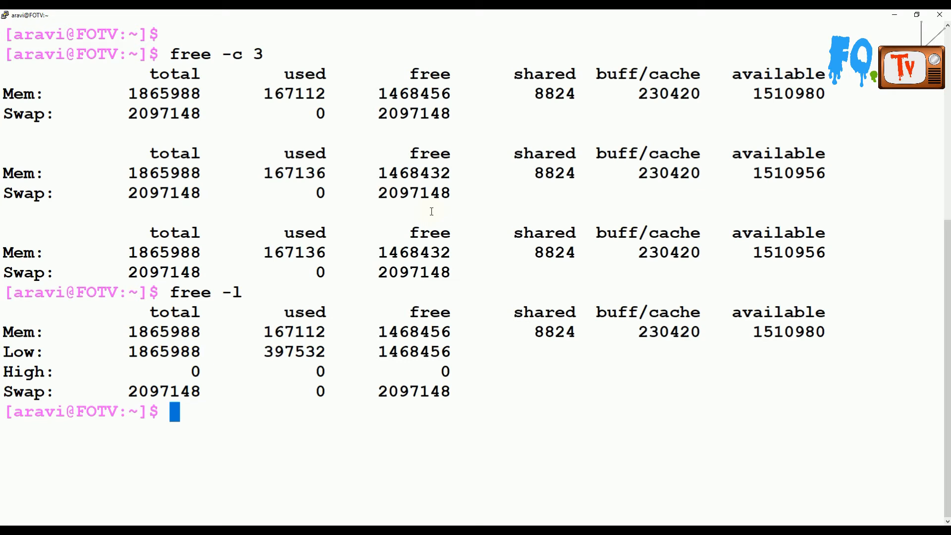
pyautogui.write('free -lh')
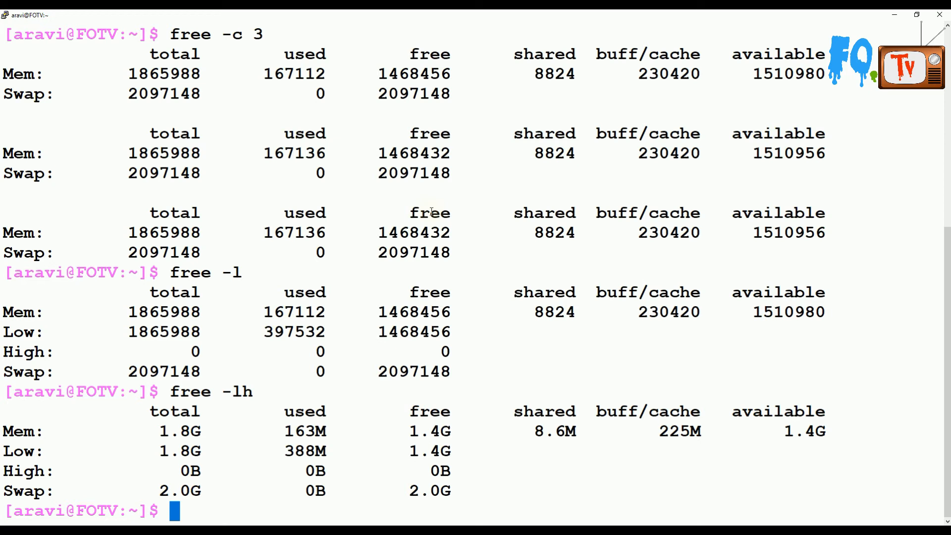
pyautogui.write('clear')
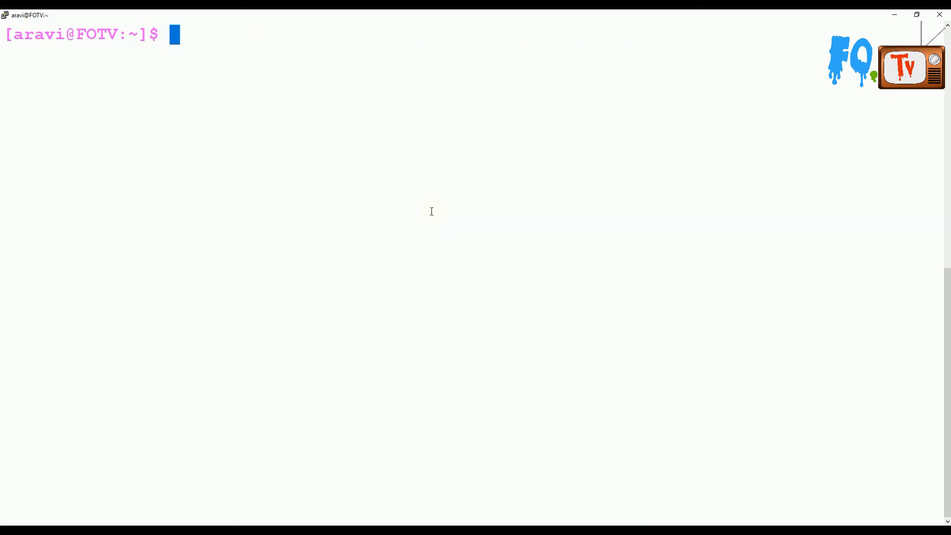
# Refresh memory reports every second with free -s 1, then stop with Ctrl+C.
pyautogui.write('free -')
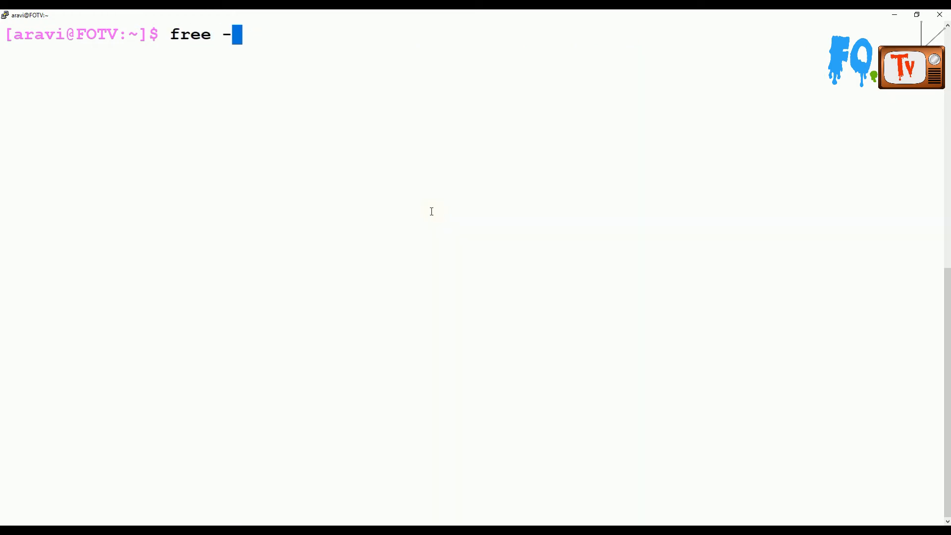
pyautogui.write('s')
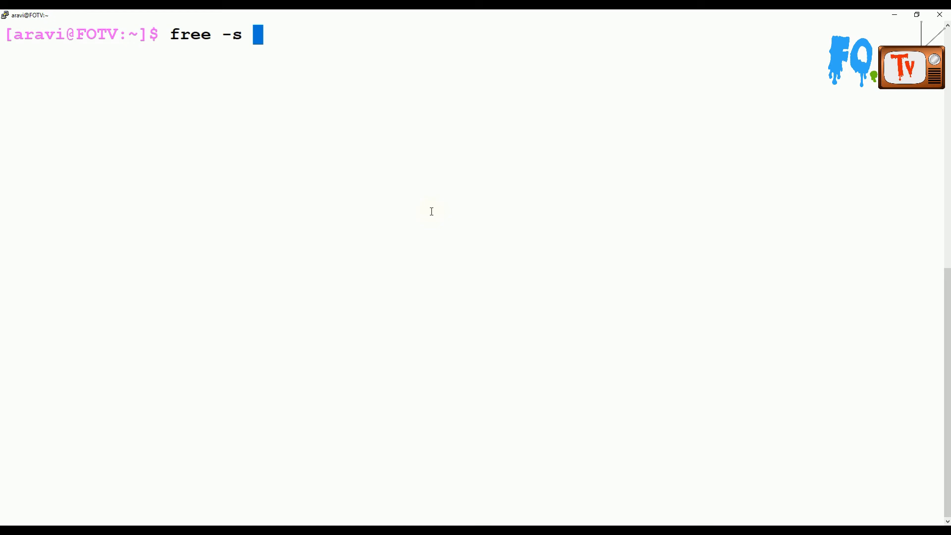
pyautogui.write('1')
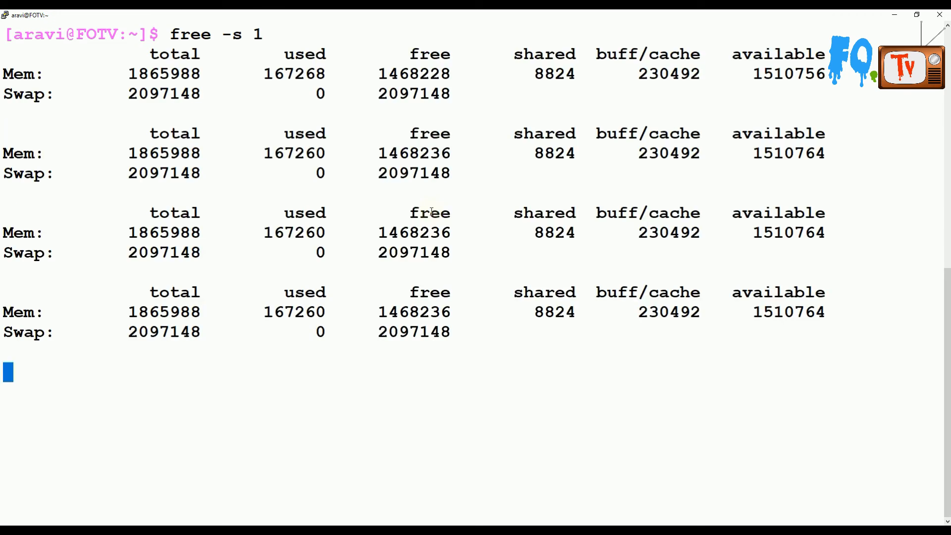
pyautogui.press('ctrl+c')
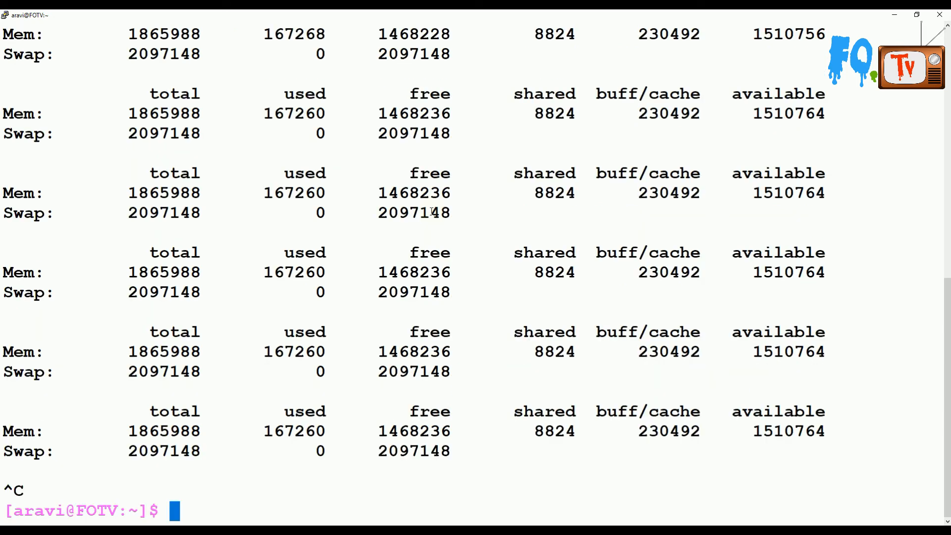
# Refresh human-readable reports with free -s 1 -h, stop with Ctrl+C, then clear.
pyautogui.write('free -s 1')
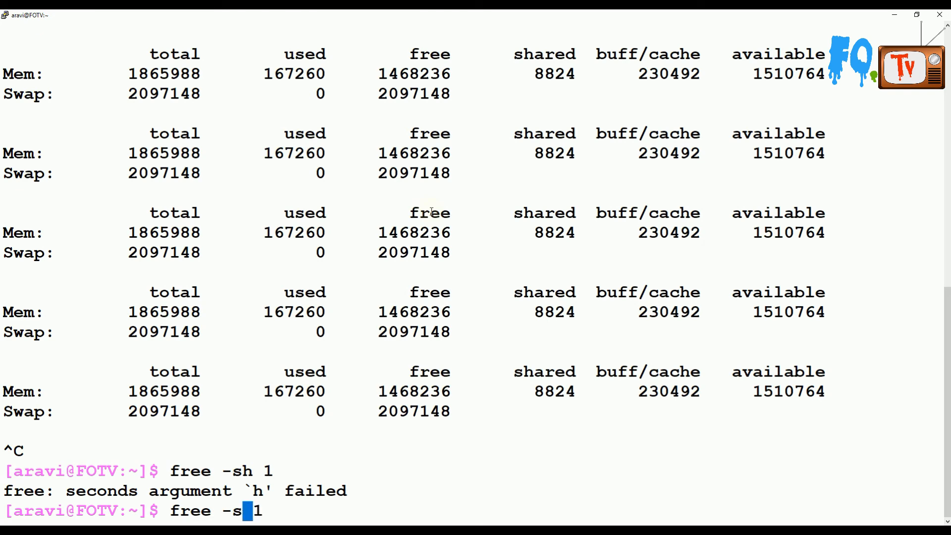
pyautogui.write('-h')
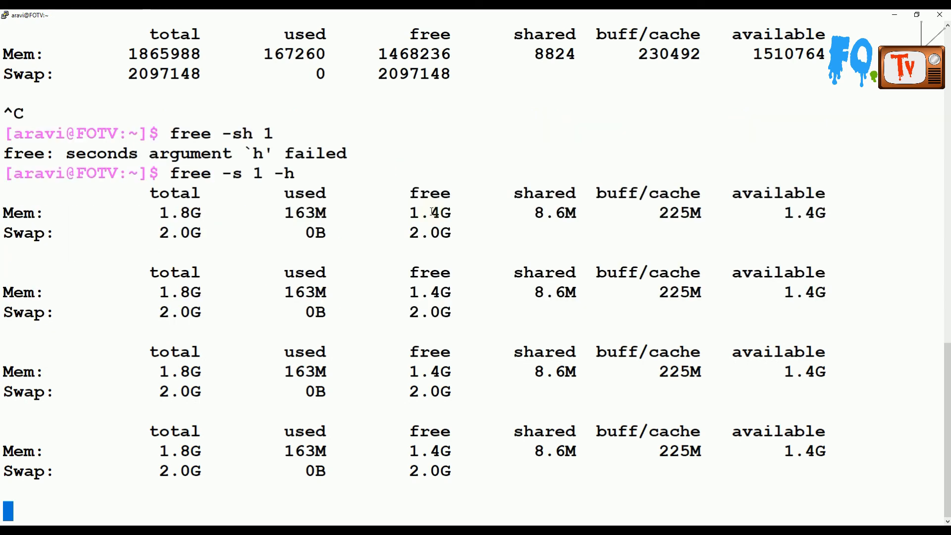
pyautogui.press('ctrl+c')
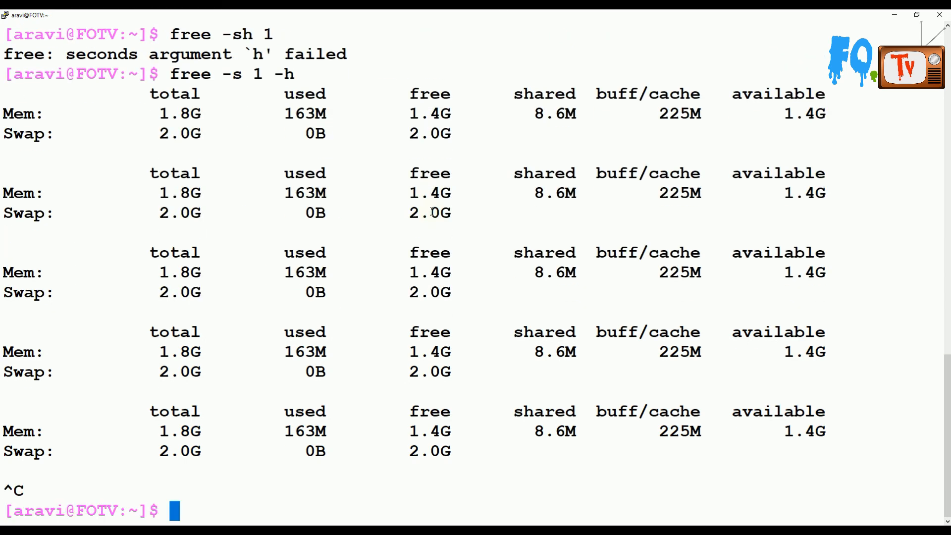
pyautogui.write('cle')
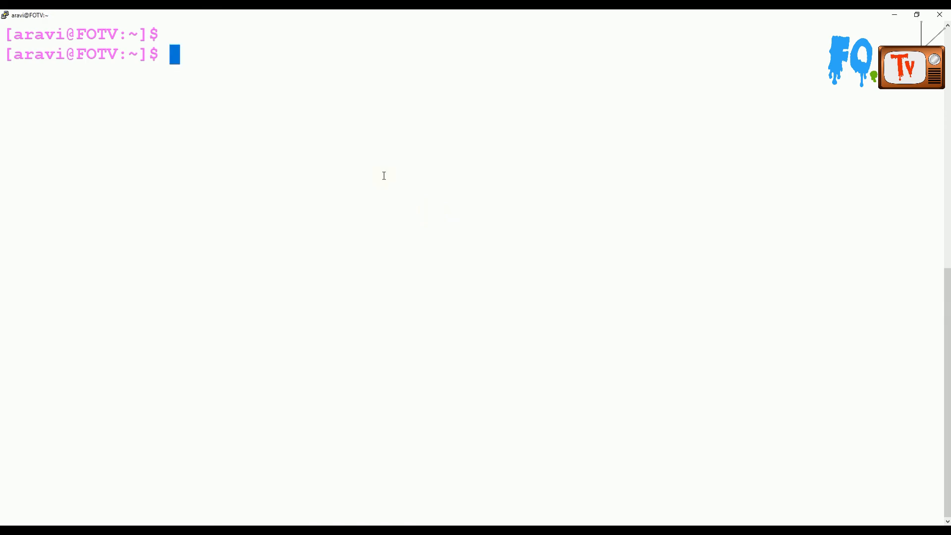
# Show memory with a Total row via free -t, then start the free -V version check.
pyautogui.write('f')
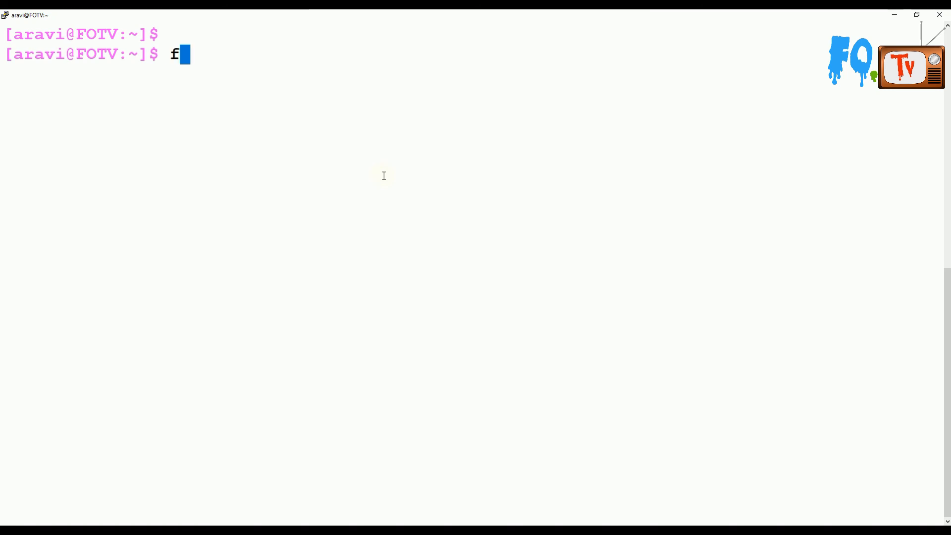
pyautogui.write('ree -t')
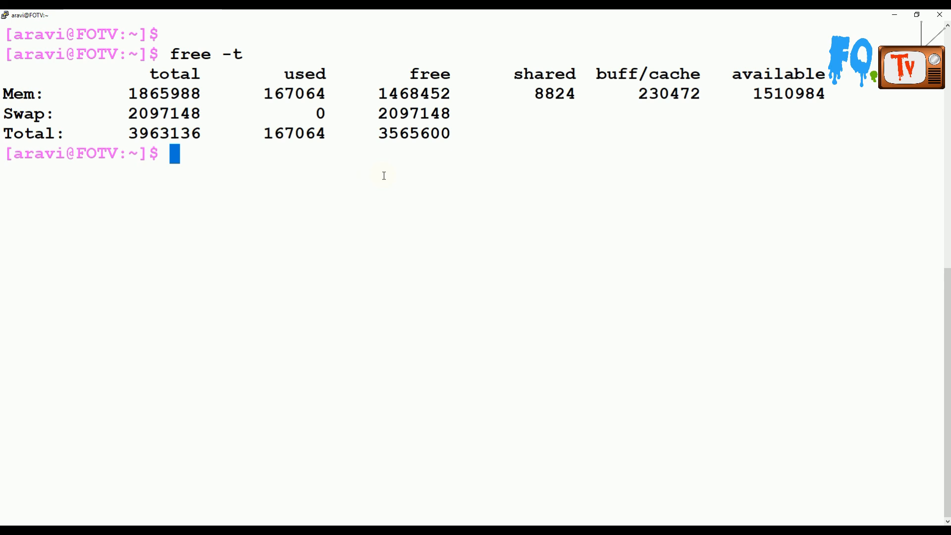
pyautogui.write('free -th')
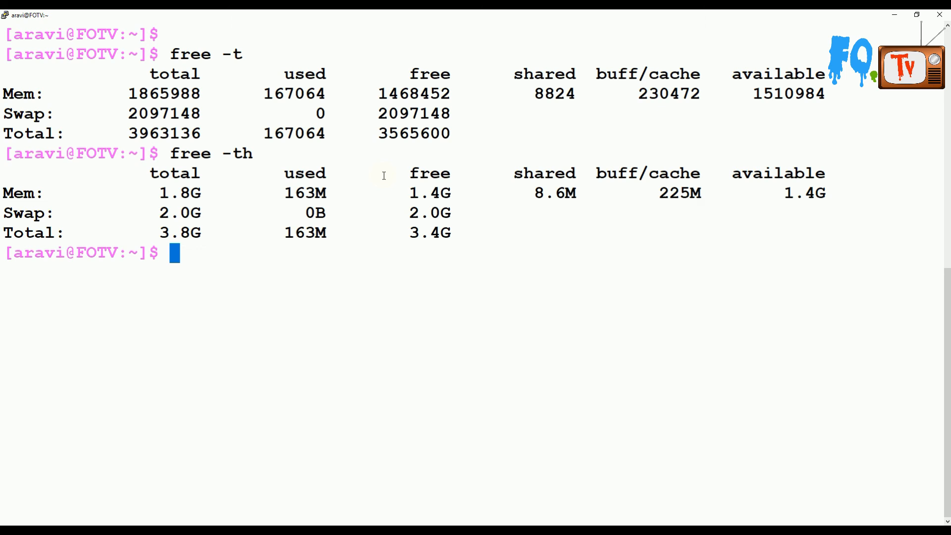
pyautogui.write('free -V')
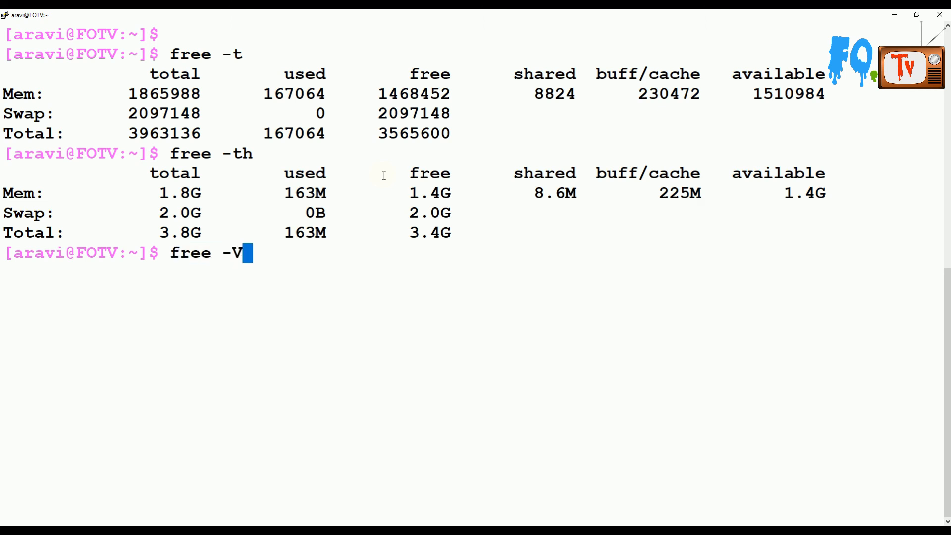